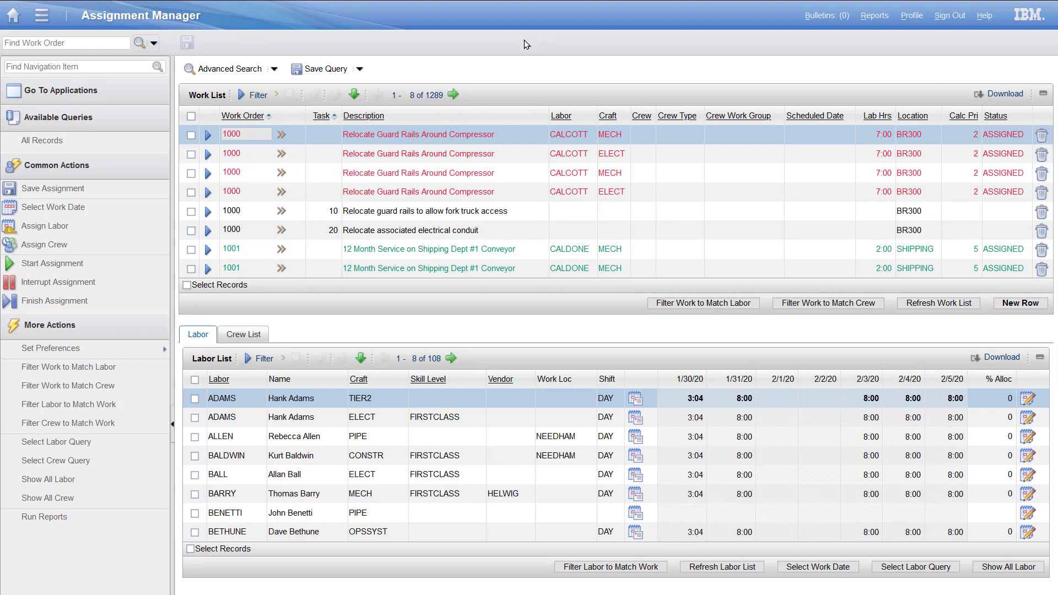
pyautogui.moveTo(973, 29)
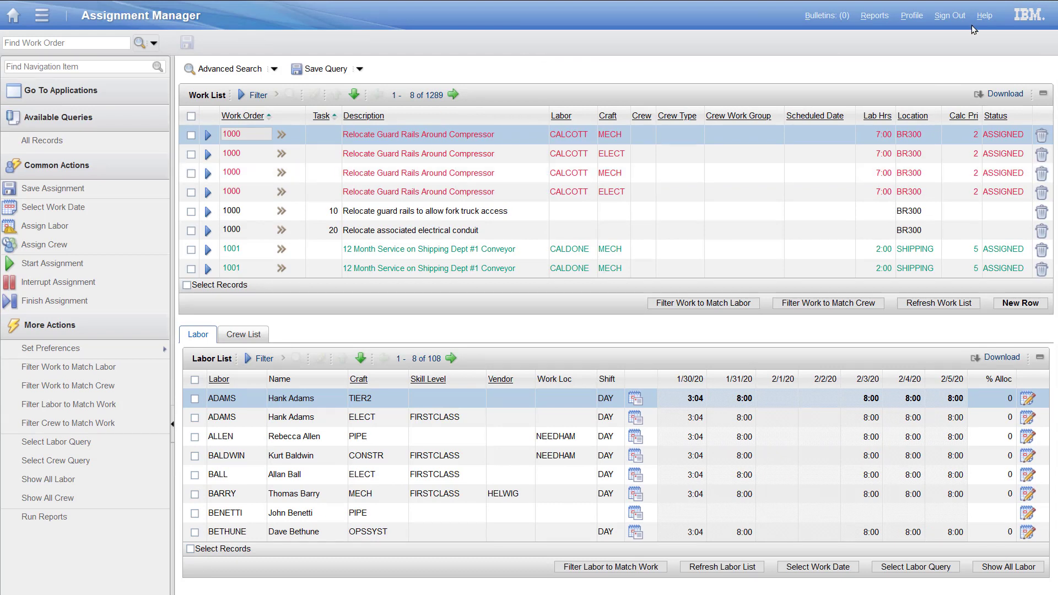
# - Check the Maximo Asset Management version in System Information and close it
pyautogui.click(984, 14)
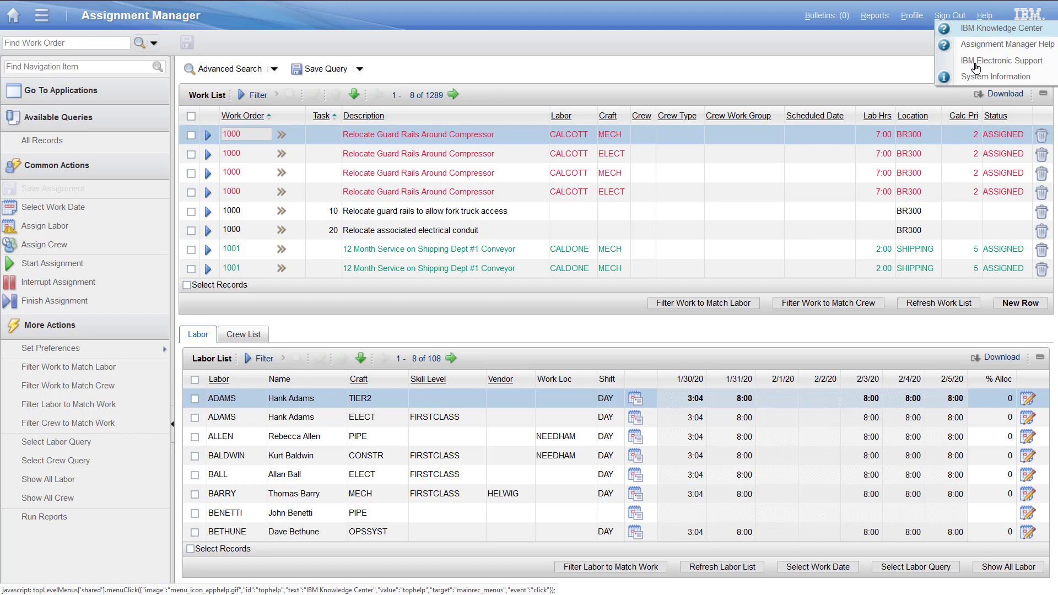
pyautogui.click(992, 77)
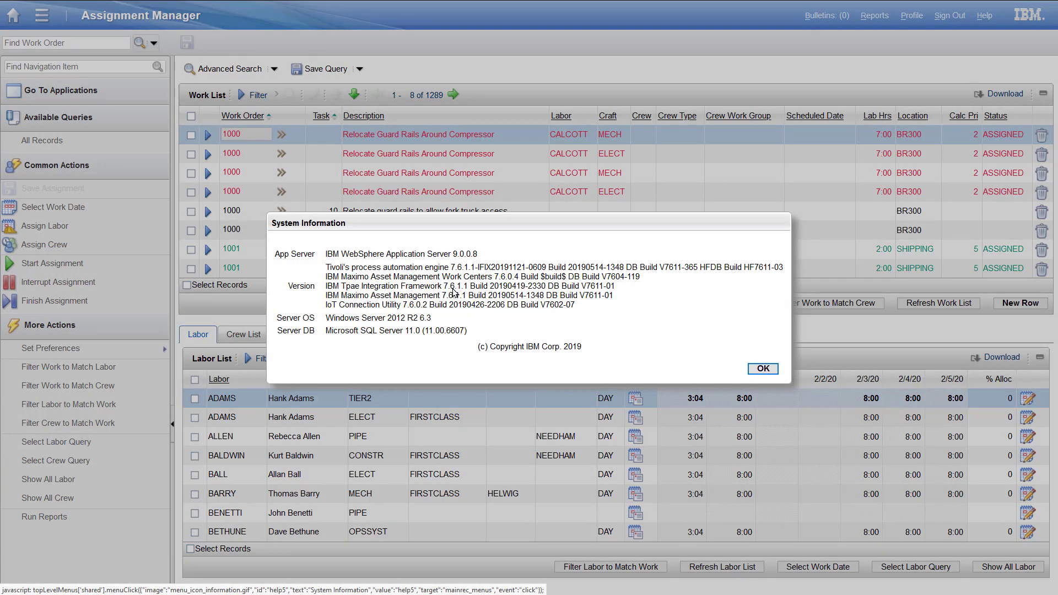
pyautogui.doubleClick(453, 296)
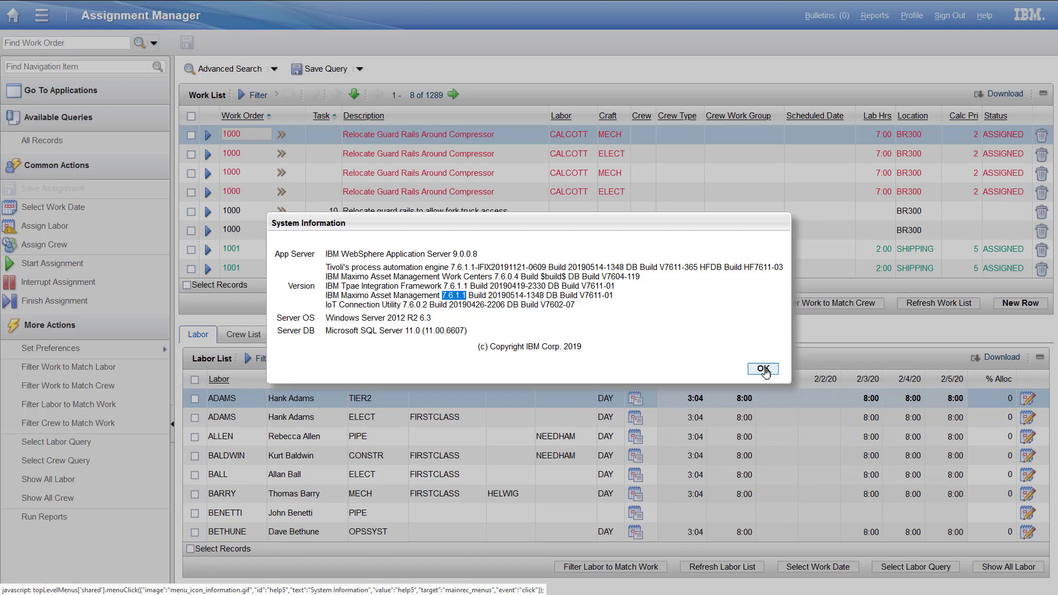
pyautogui.click(762, 370)
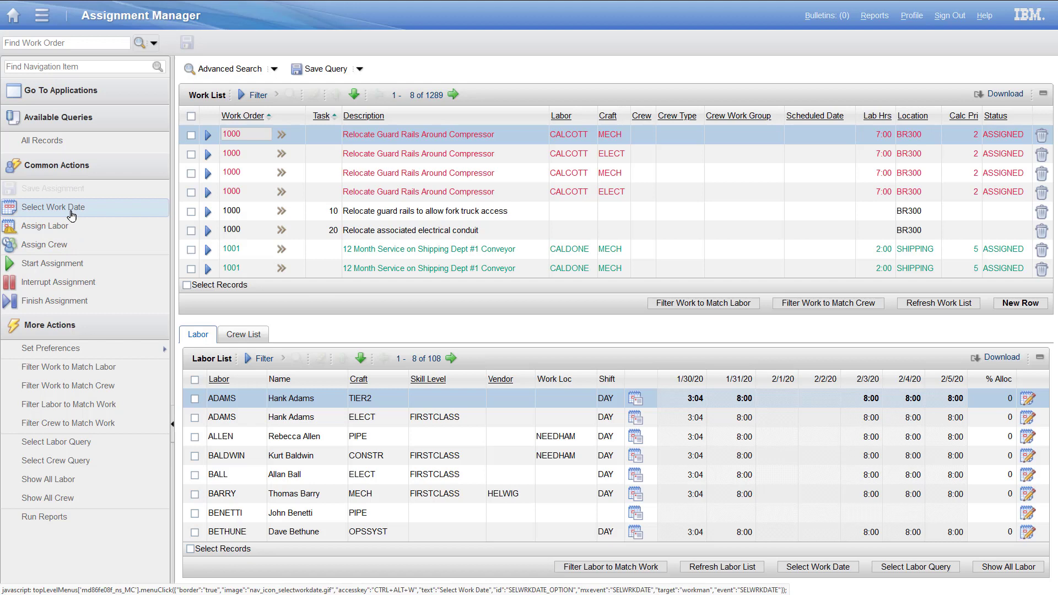
# - Set the labor availability work date to 3/30/16
pyautogui.click(52, 207)
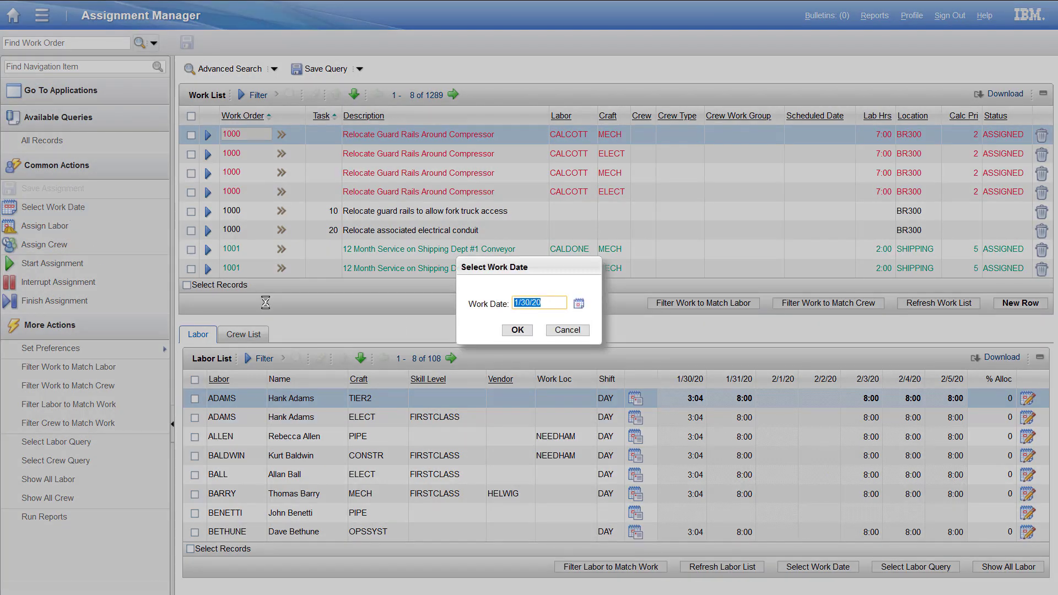
pyautogui.write('3')
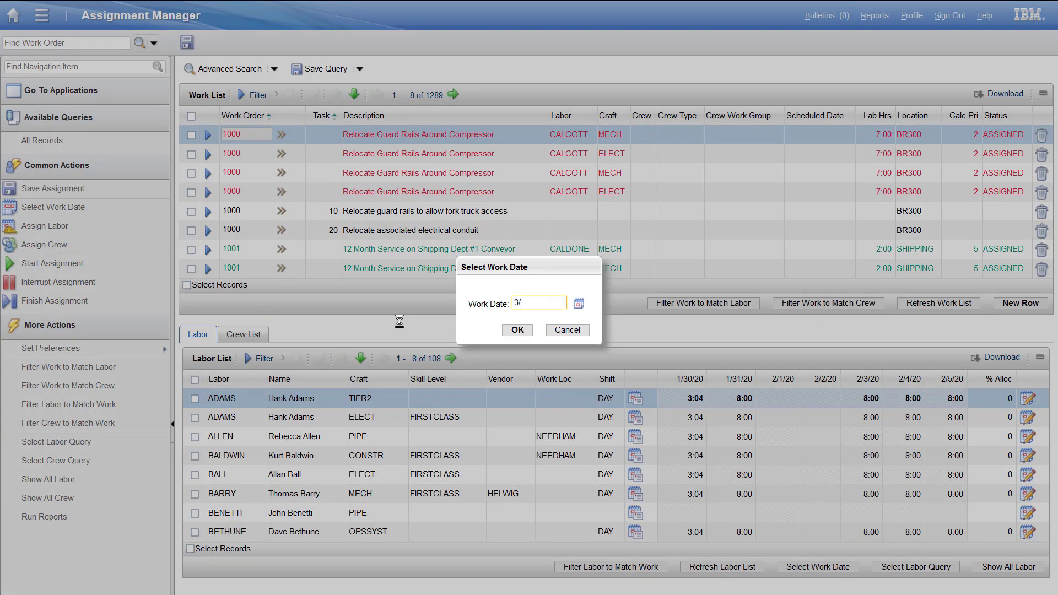
pyautogui.write('/')
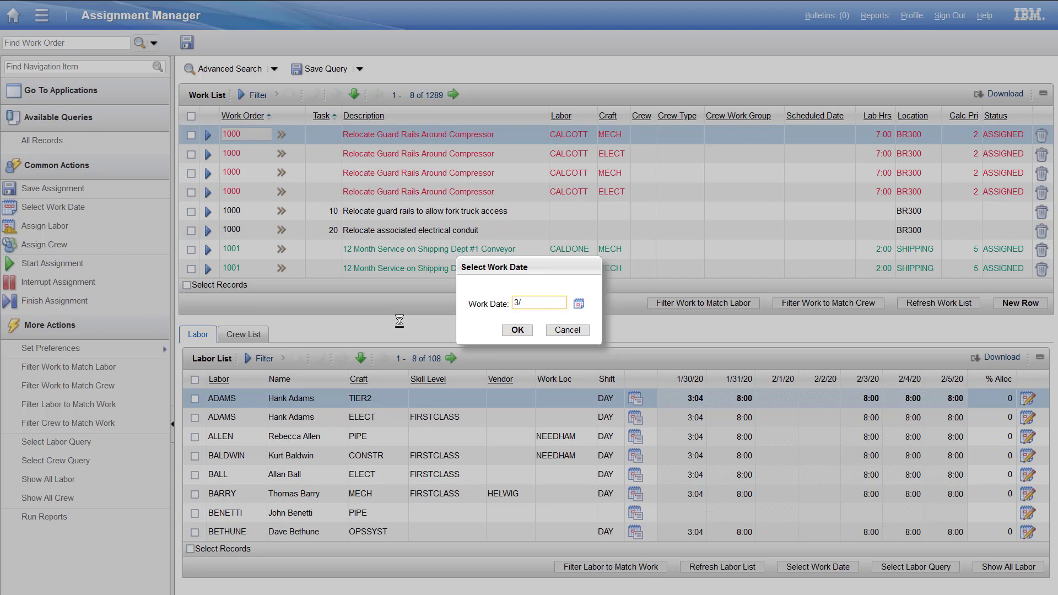
pyautogui.write('30/')
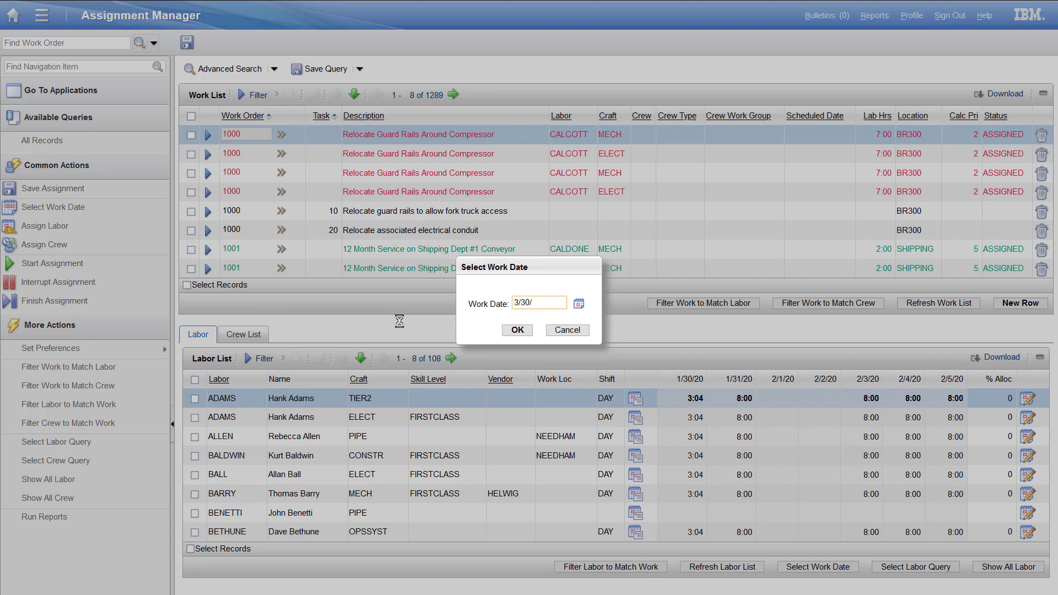
pyautogui.write('16')
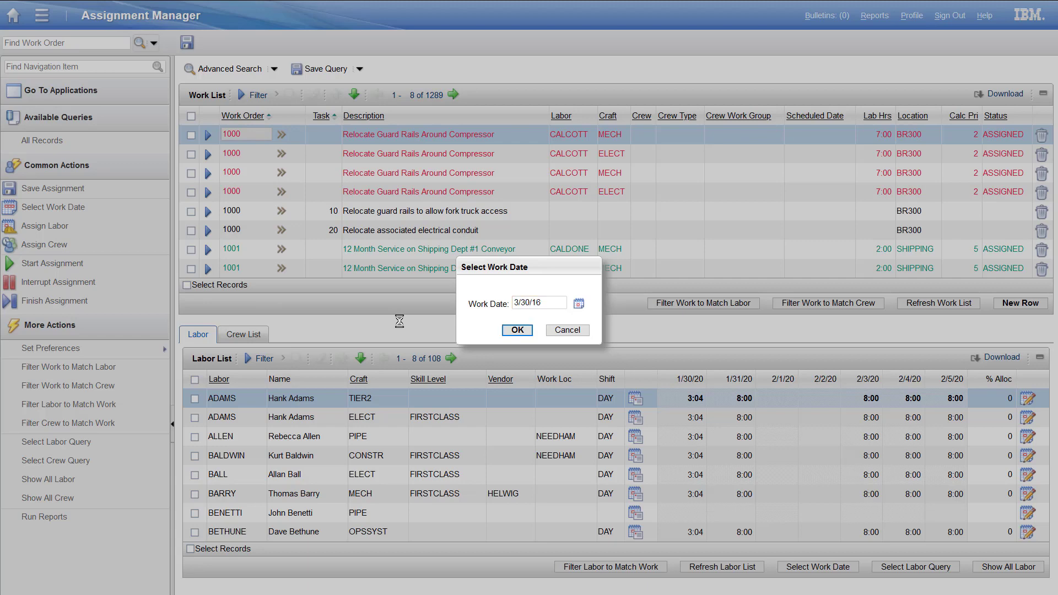
pyautogui.click(516, 329)
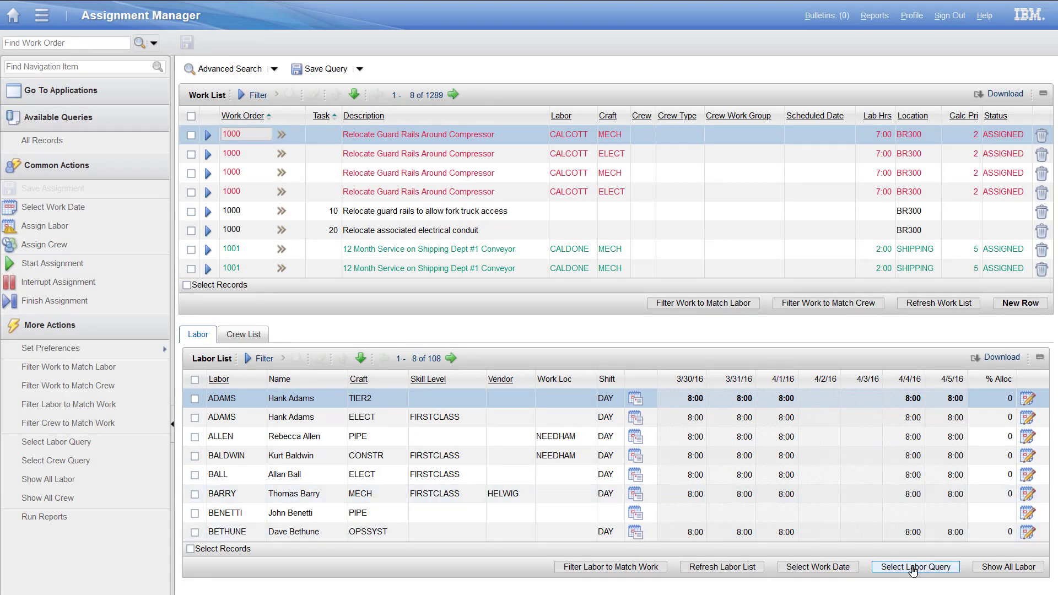
# - Filter the labor list with the saved Assigned query, showing 14 labor records
pyautogui.click(914, 566)
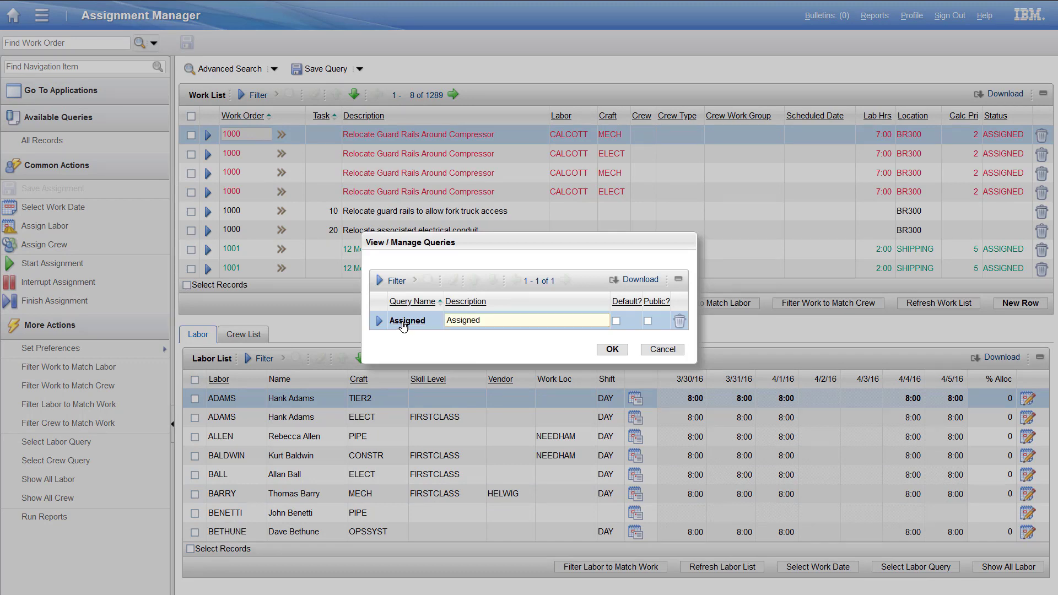
pyautogui.click(610, 350)
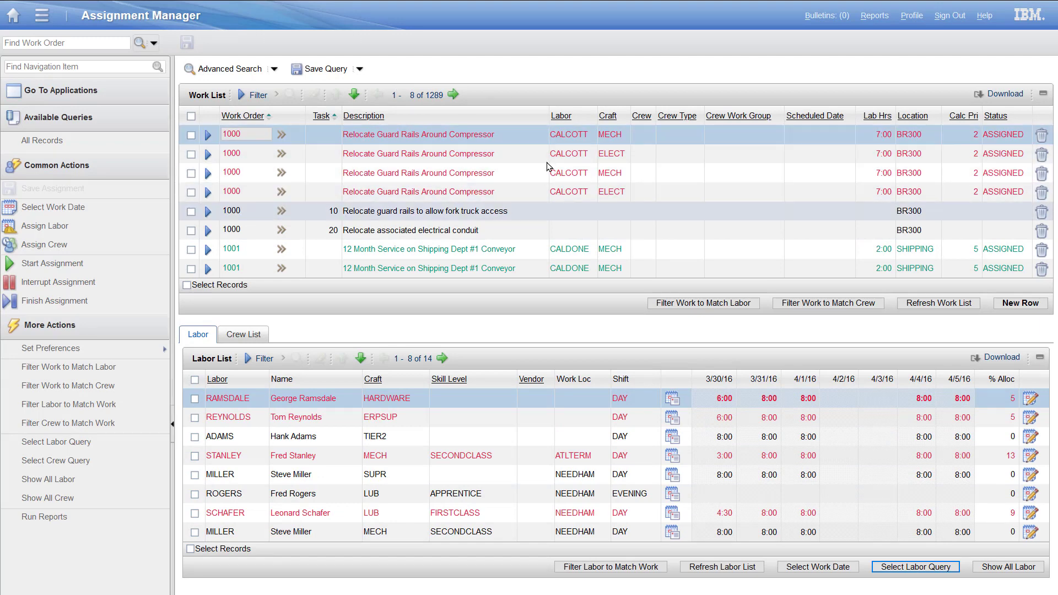
pyautogui.moveTo(546, 224)
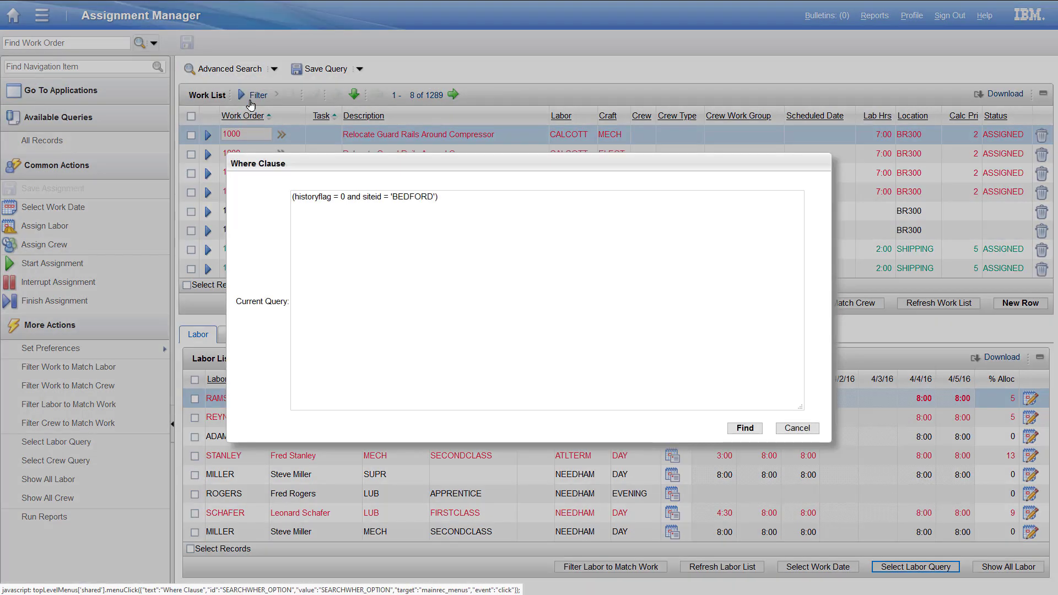
# - Append 'where wonum is null' to the work list query, which fails with an SQL error
pyautogui.click(495, 206)
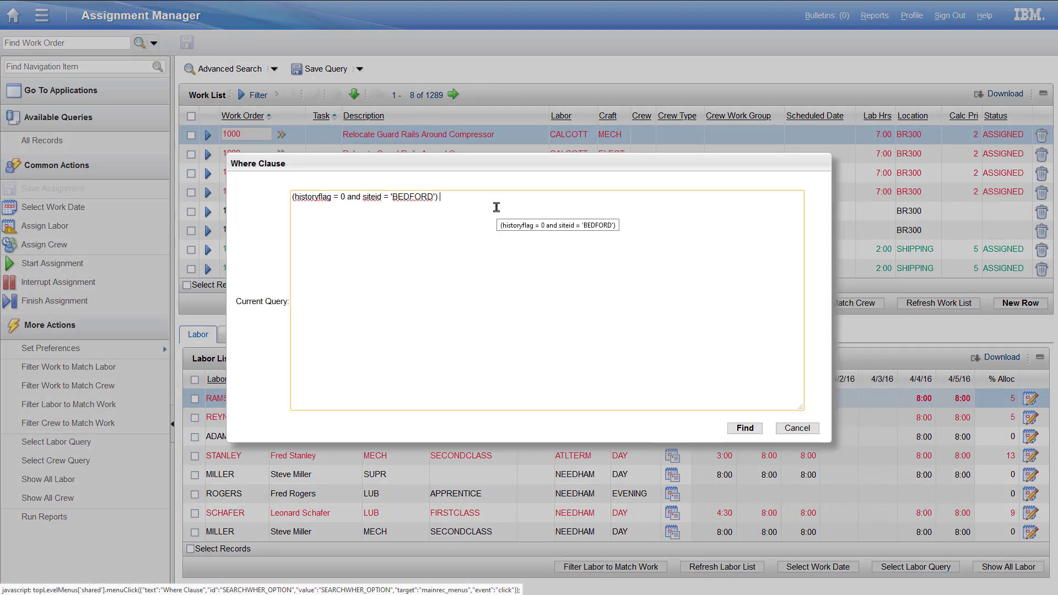
pyautogui.write('where w')
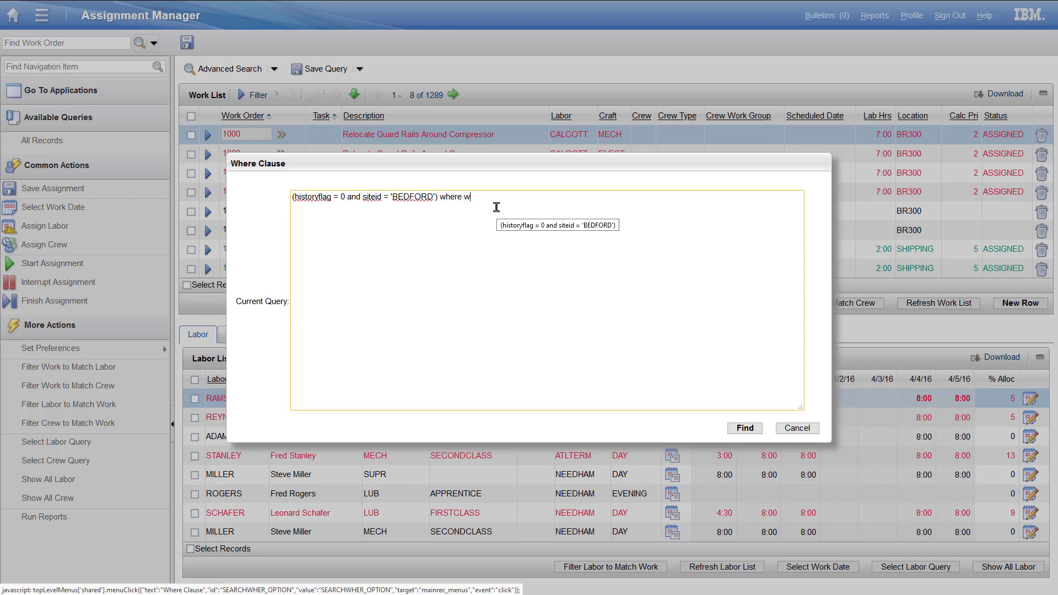
pyautogui.write('onum is')
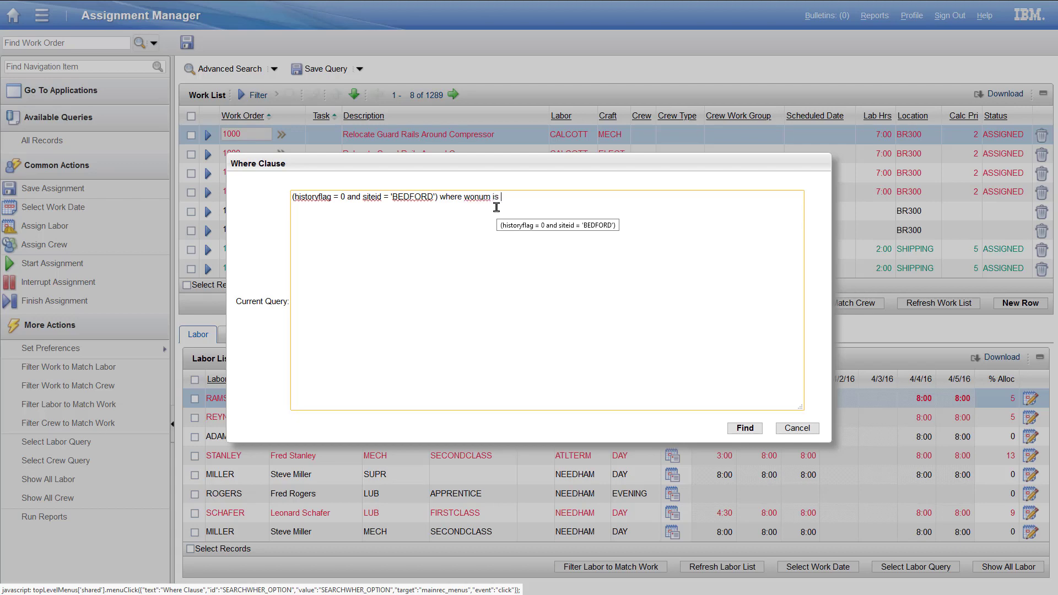
pyautogui.write('null')
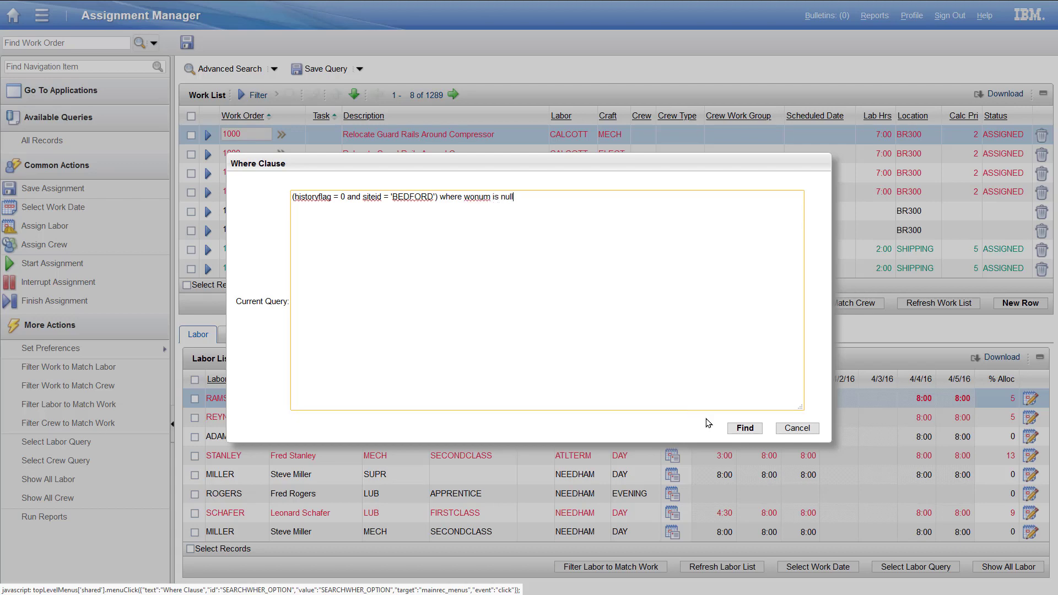
pyautogui.click(743, 427)
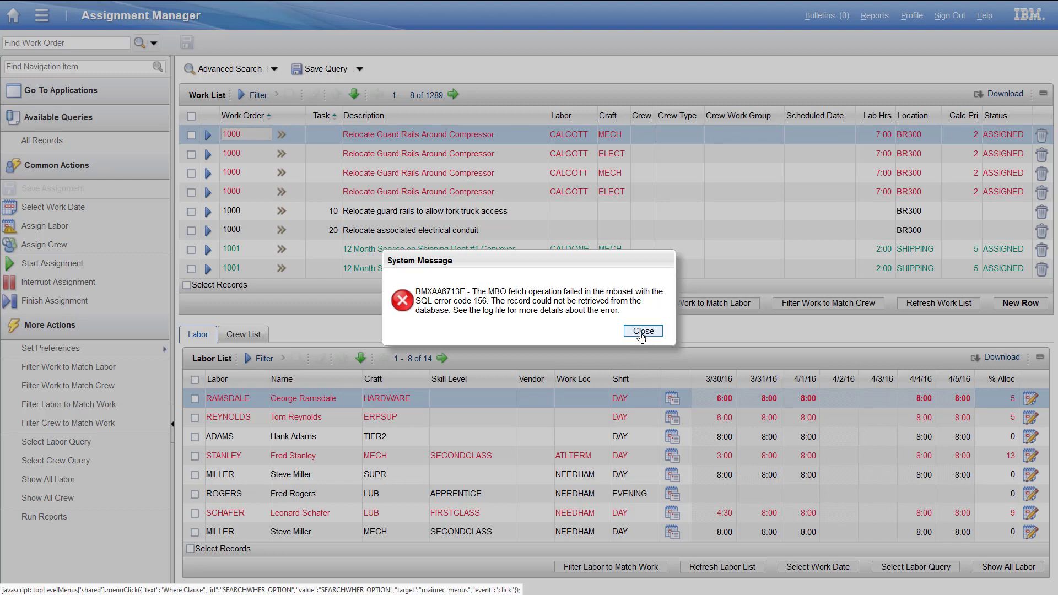
pyautogui.click(641, 332)
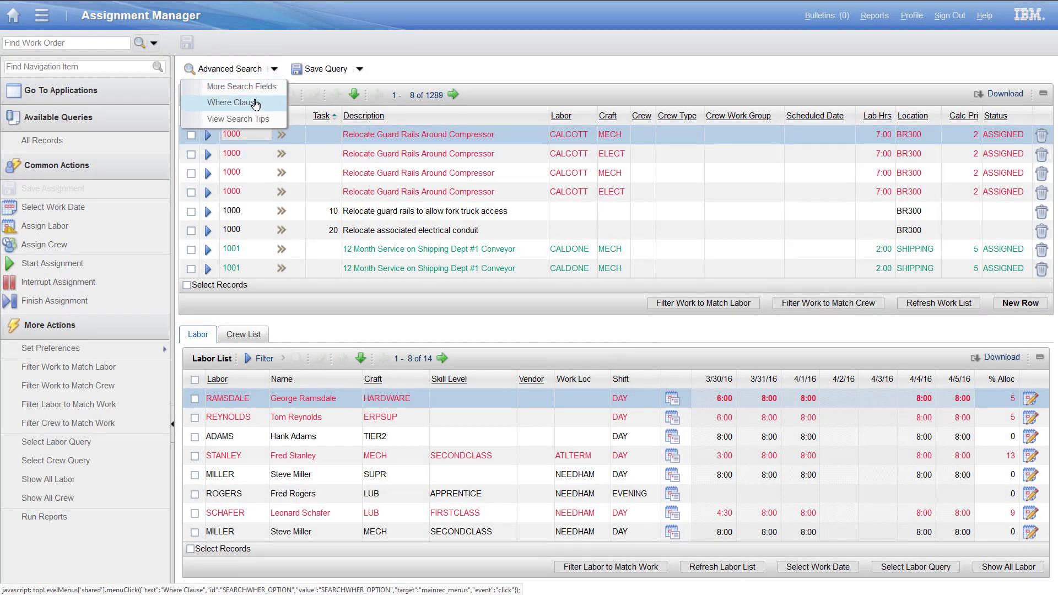
# - Correct the where clause to '... and wonum is null' and run it, returning no work rows
pyautogui.click(238, 102)
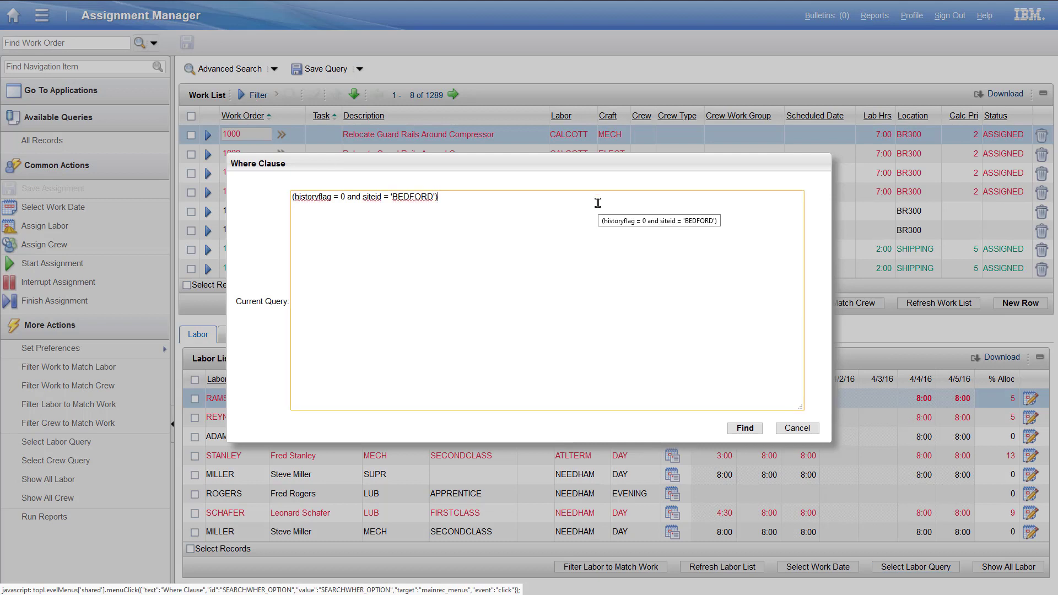
pyautogui.write('and wonum is null')
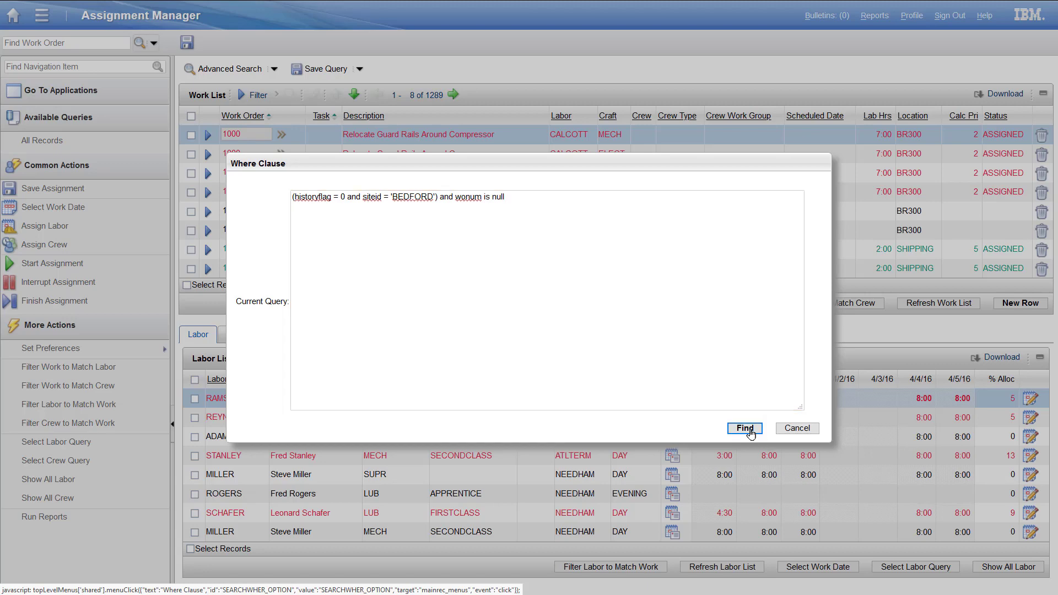
pyautogui.click(744, 428)
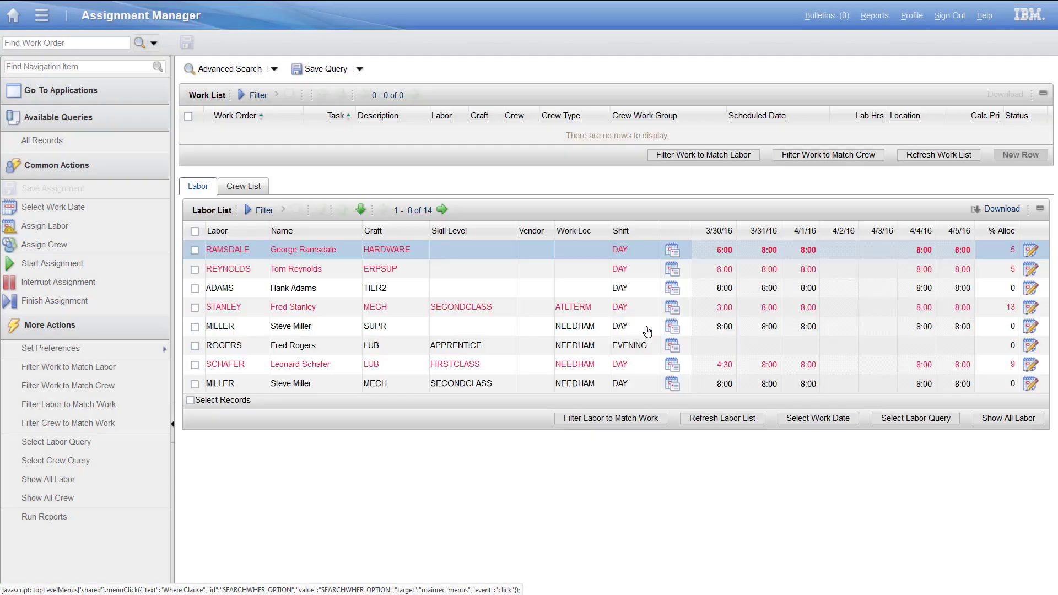
# - Save the query as default 'No Work Orders' and go back to the Start Center
pyautogui.click(324, 68)
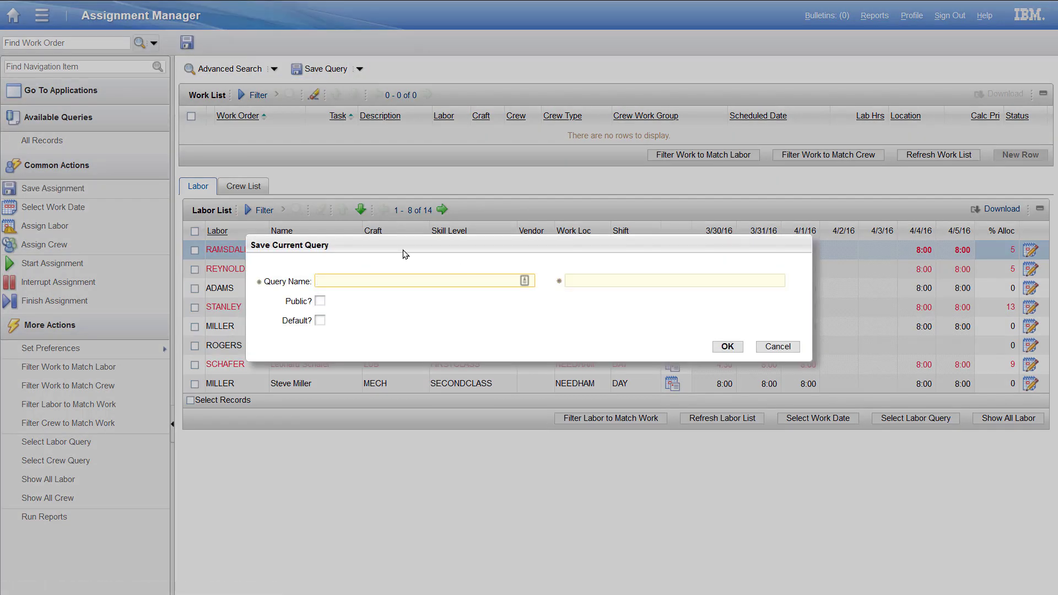
pyautogui.write('No Work Orders')
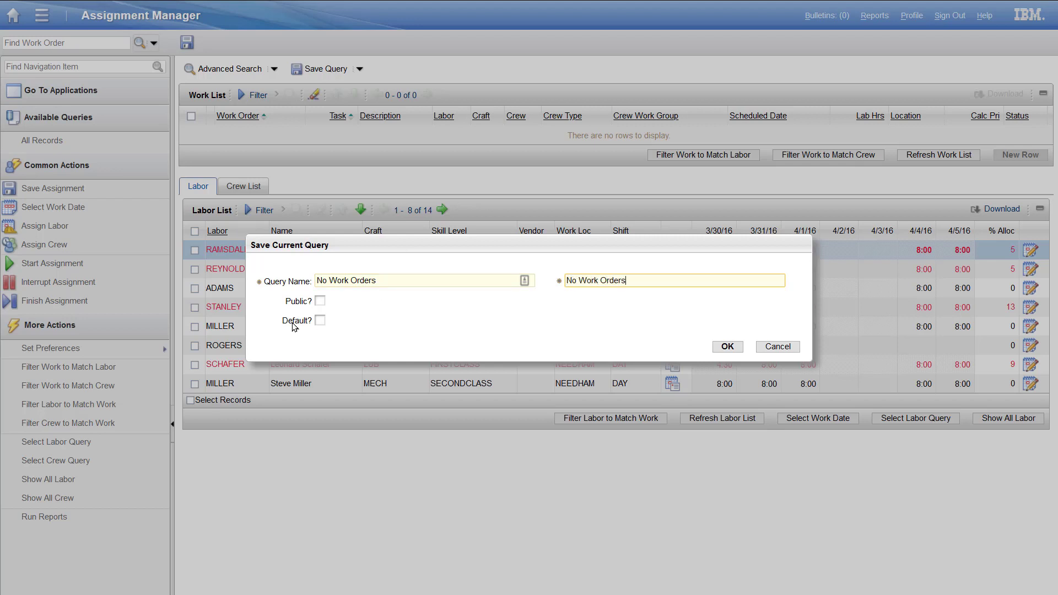
pyautogui.click(320, 320)
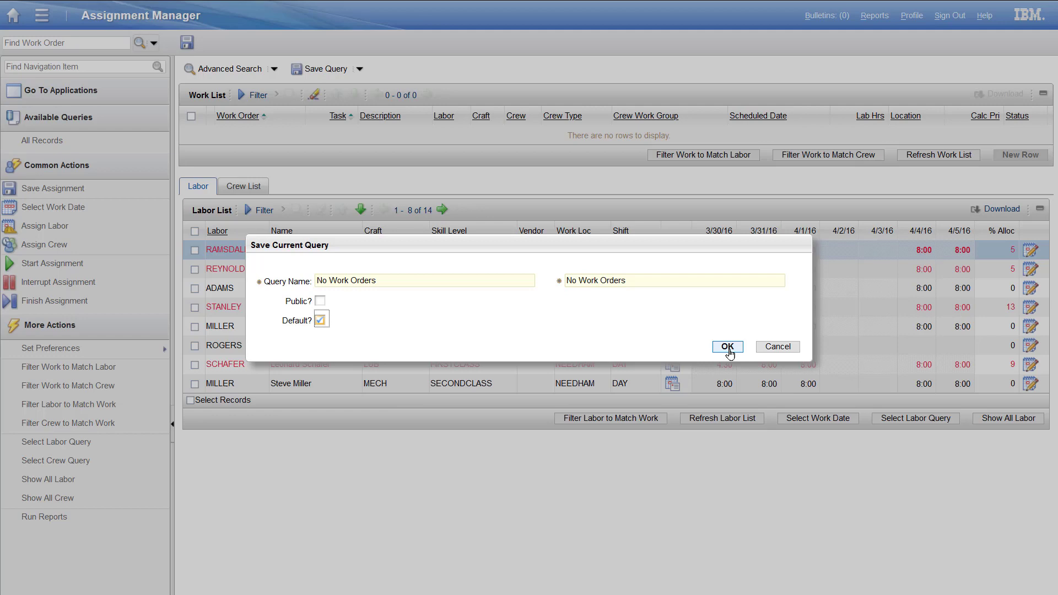
pyautogui.click(727, 346)
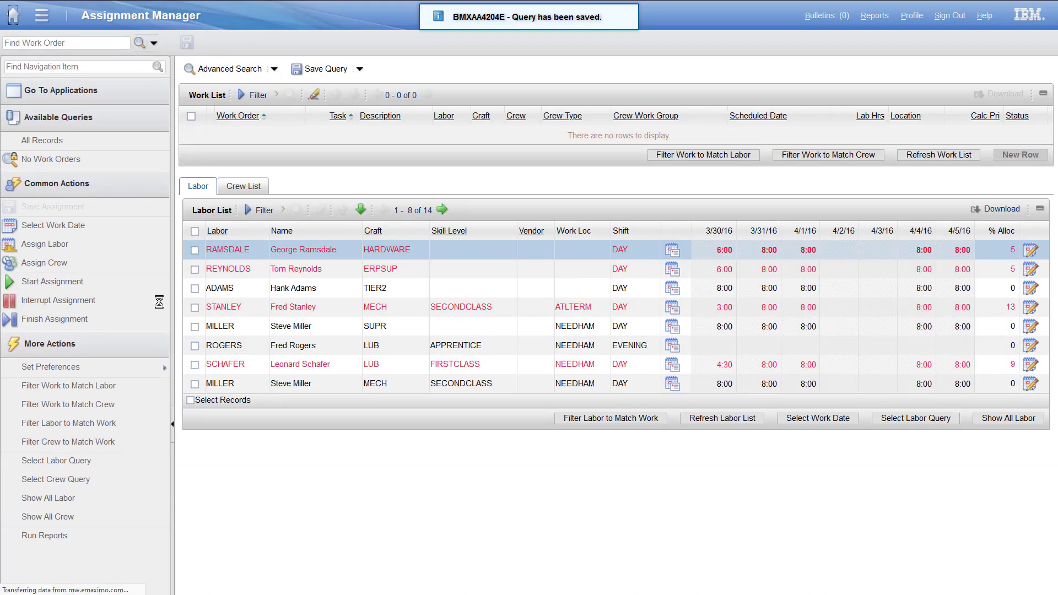
pyautogui.click(13, 14)
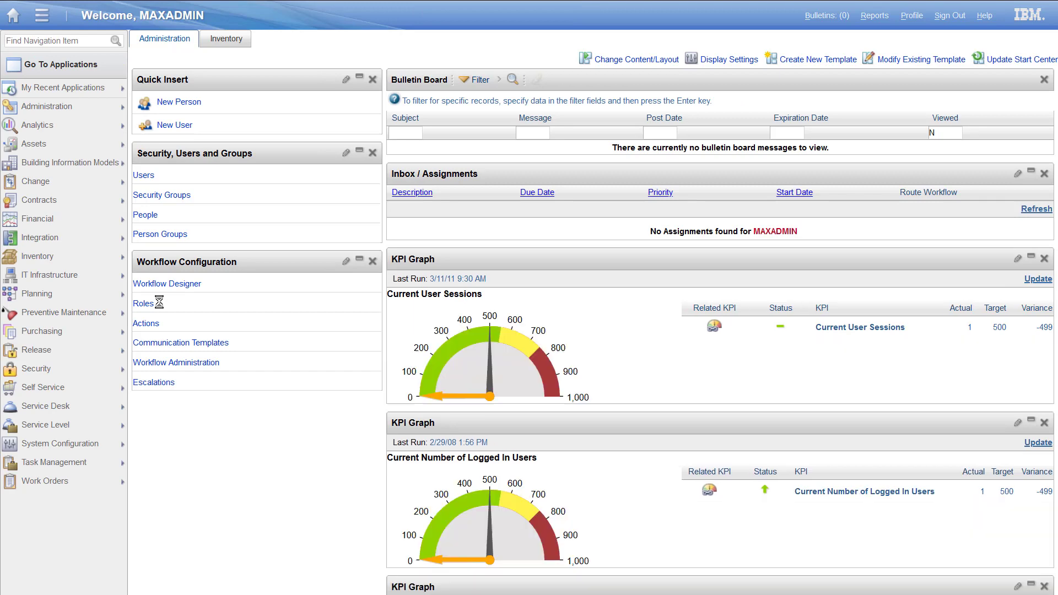
# - Find and reopen Assignment Manager via 'assign', then set the work date to 3/30
pyautogui.click(64, 40)
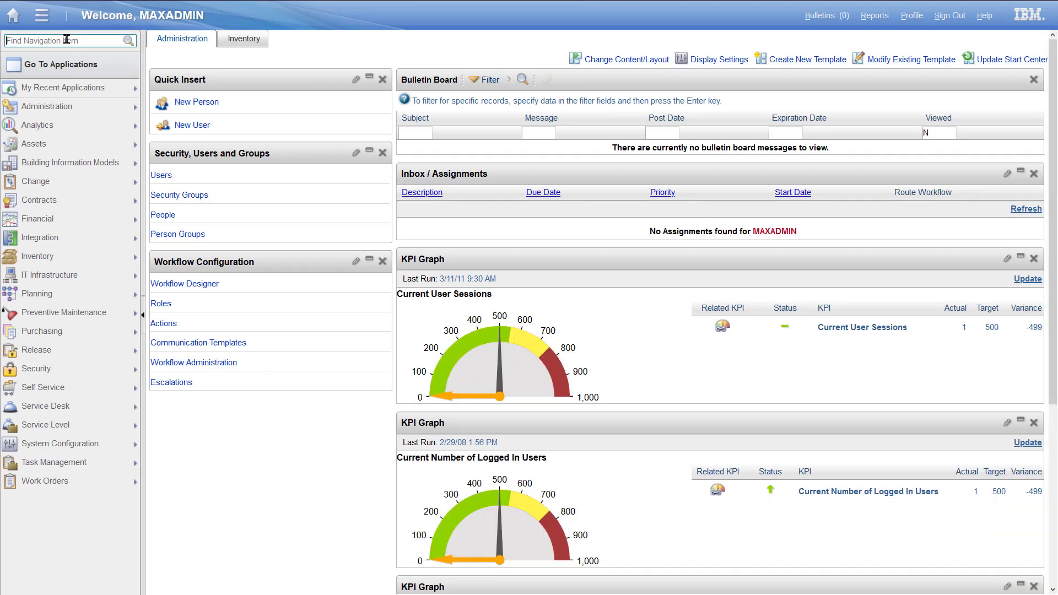
pyautogui.write('assign')
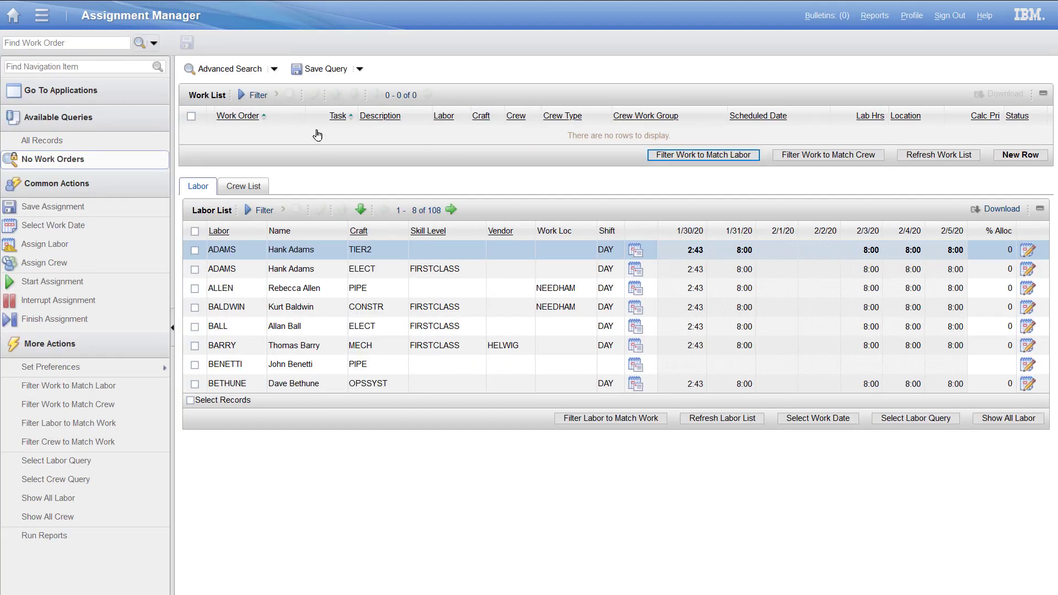
pyautogui.moveTo(545, 163)
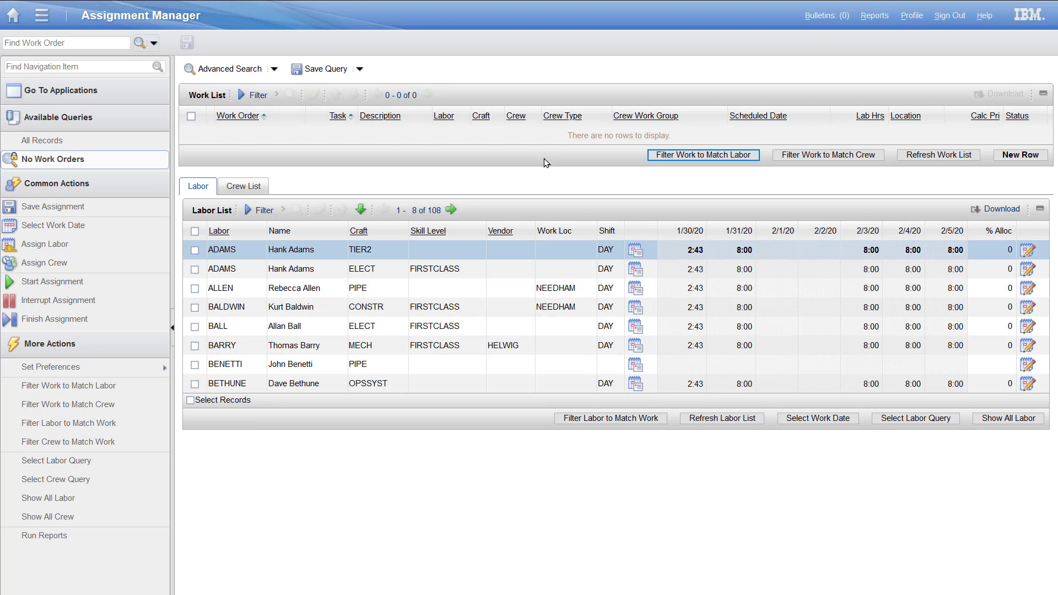
pyautogui.click(816, 417)
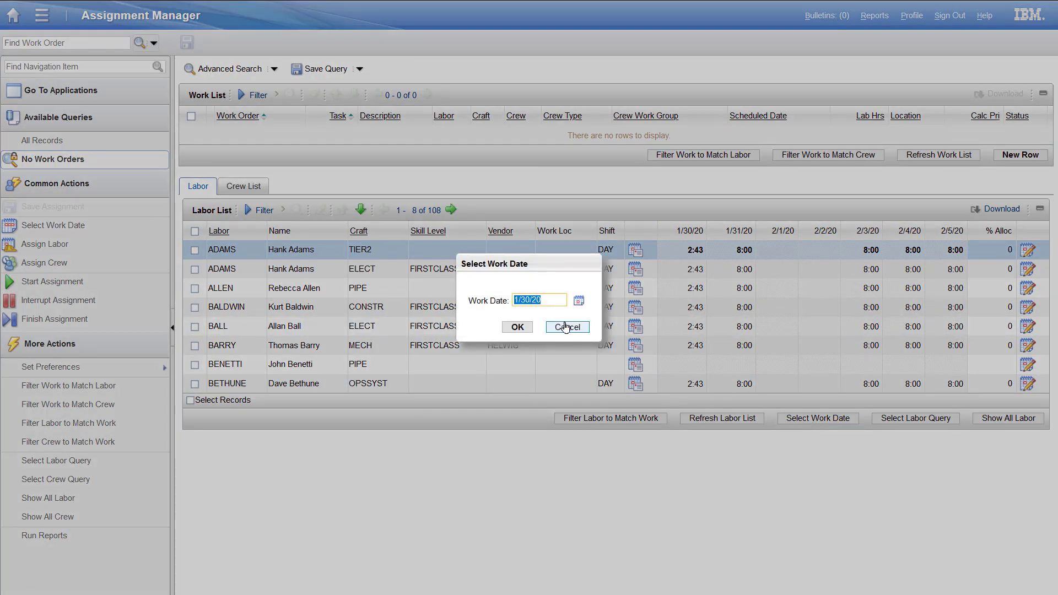
pyautogui.write('3/')
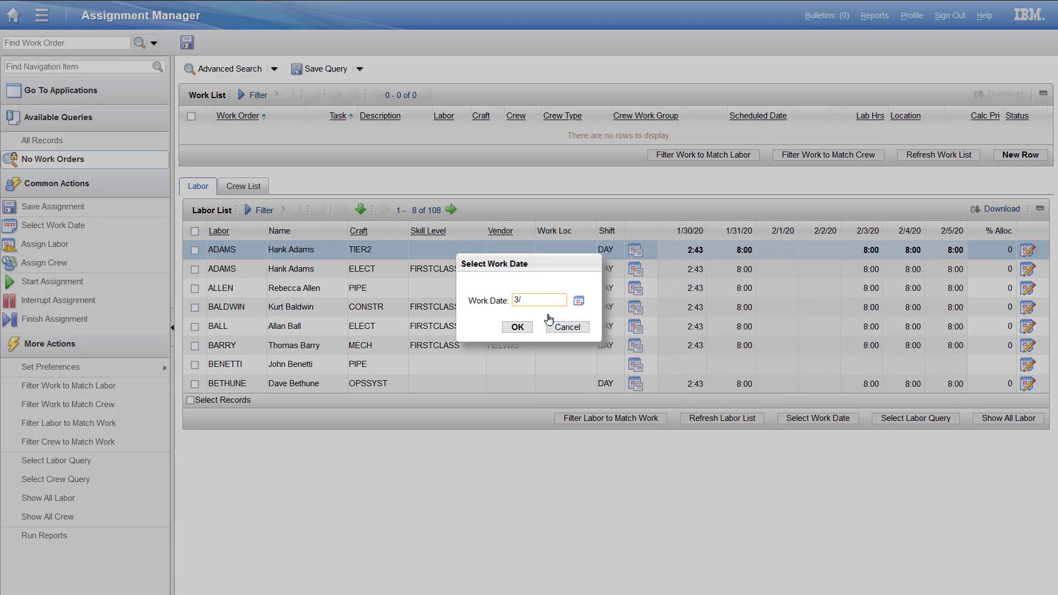
pyautogui.write('30')
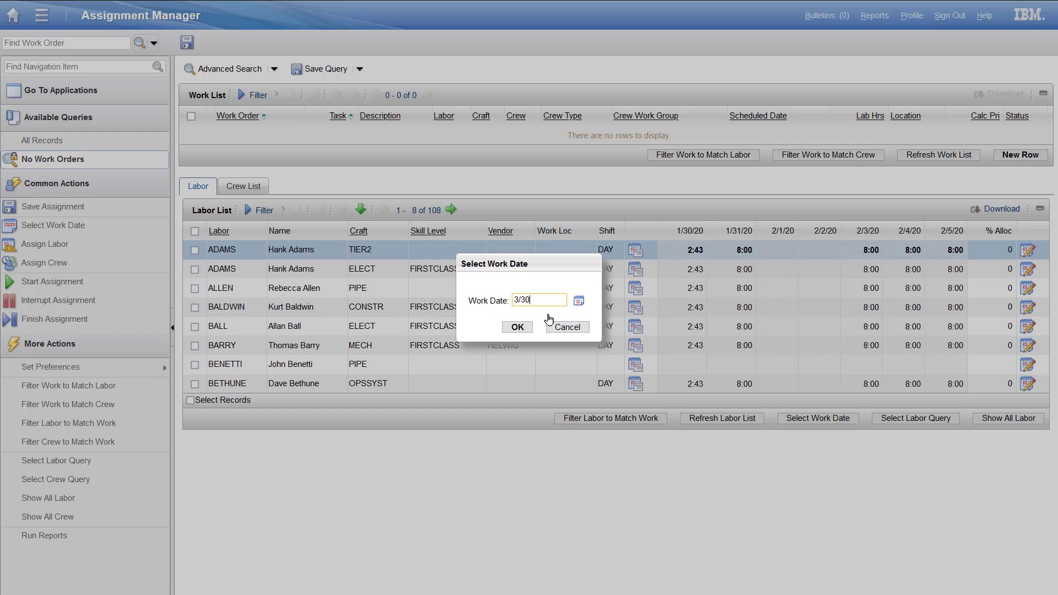
pyautogui.click(517, 327)
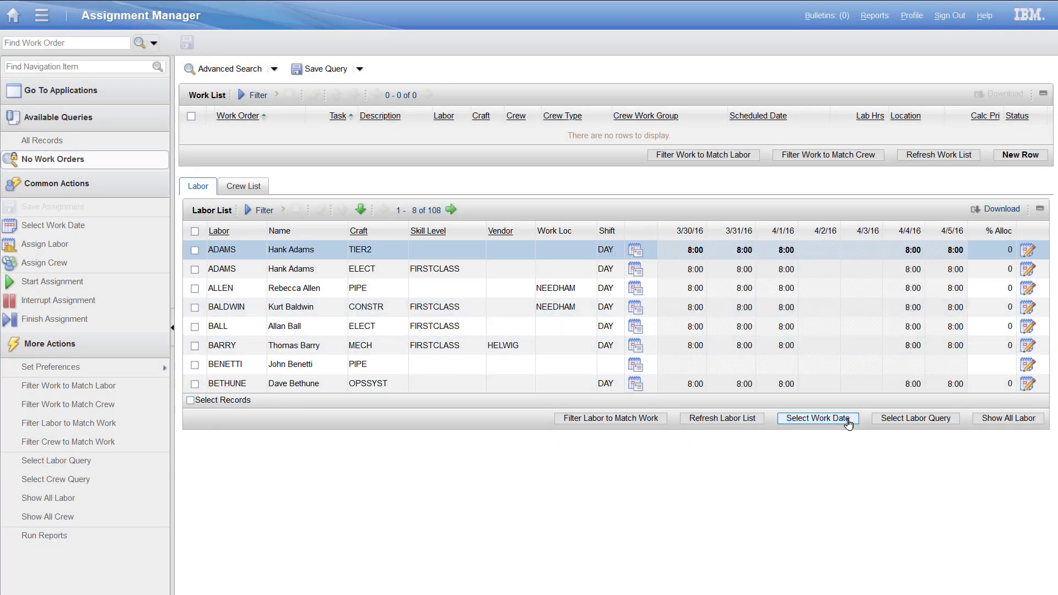
# - Load the Assigned labor query and pick STANLEY's labor record
pyautogui.click(914, 418)
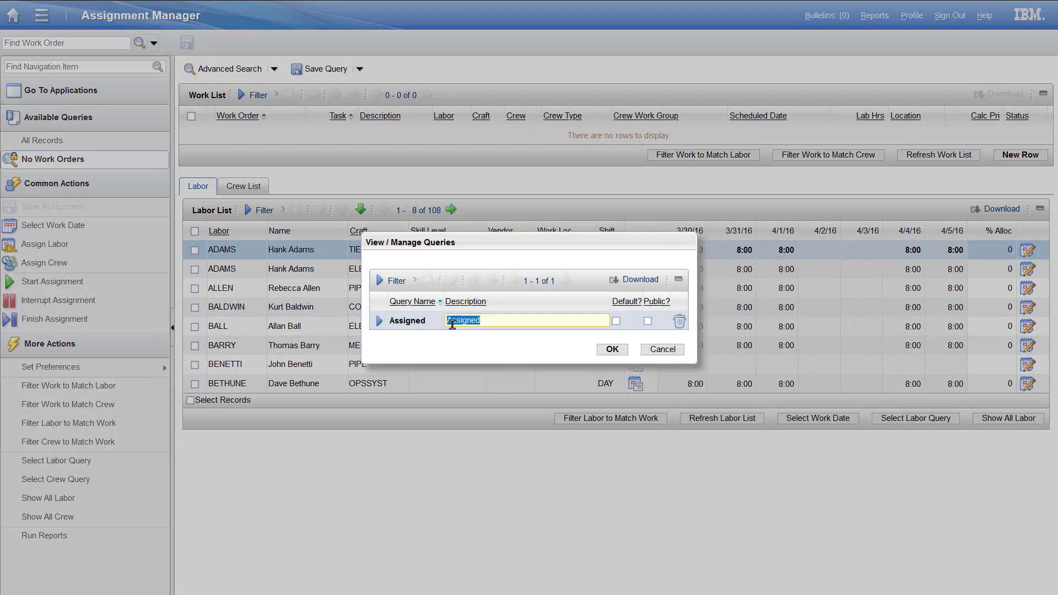
pyautogui.click(610, 350)
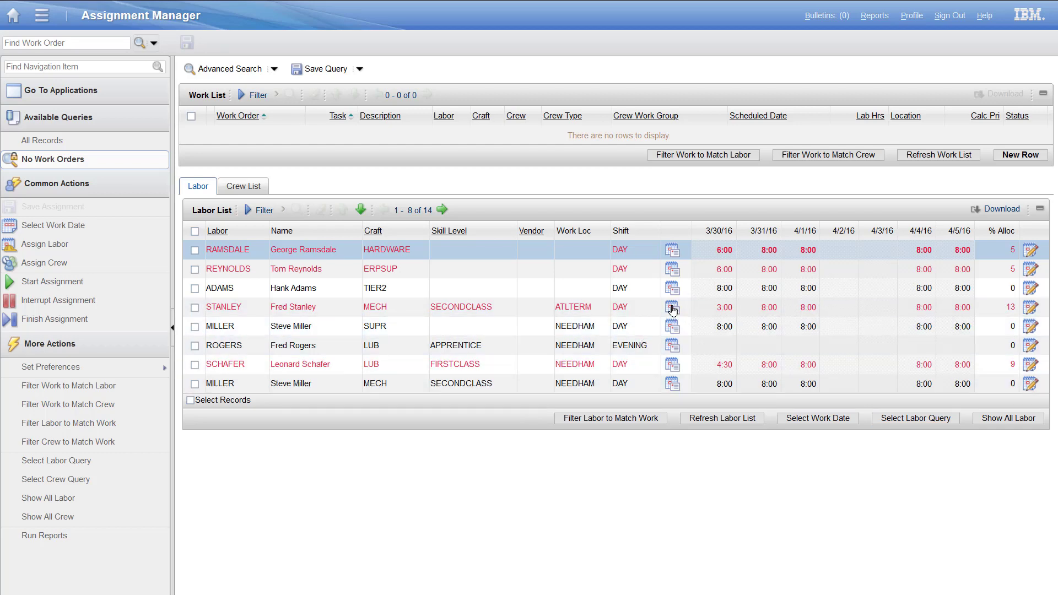
pyautogui.click(671, 308)
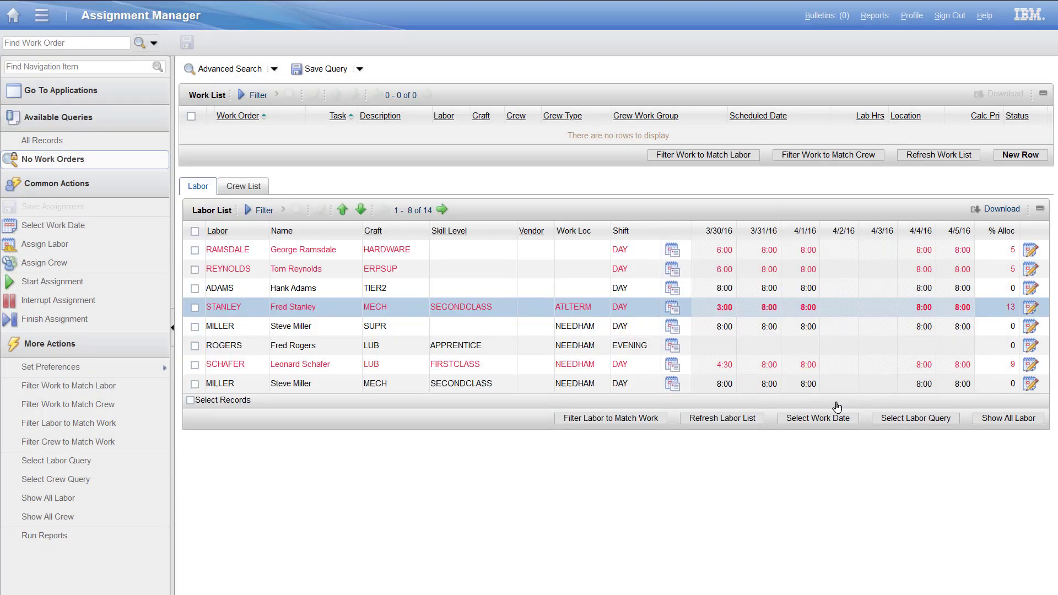
pyautogui.click(1027, 308)
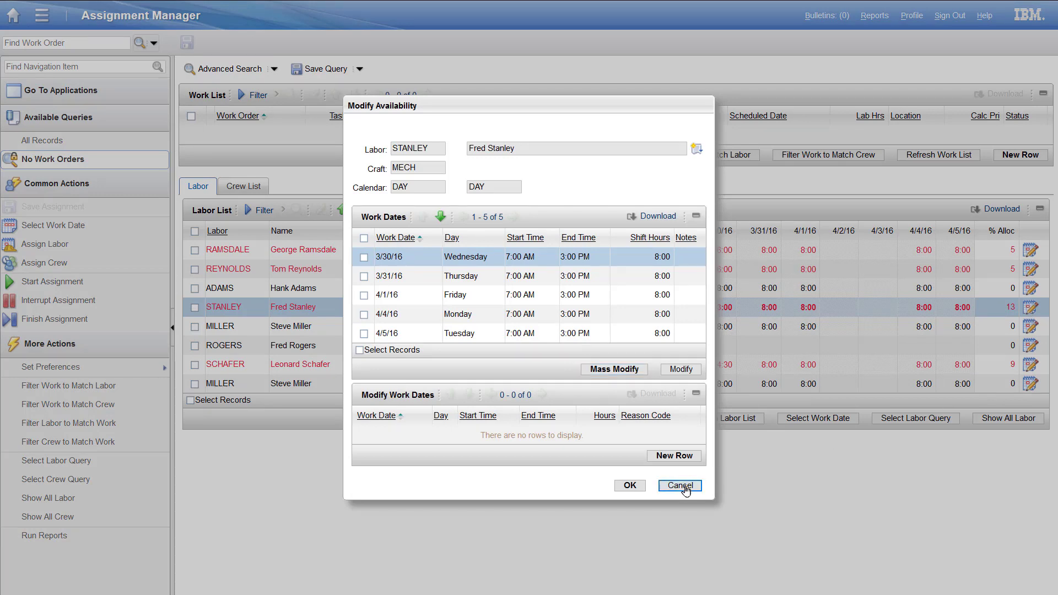
pyautogui.click(679, 486)
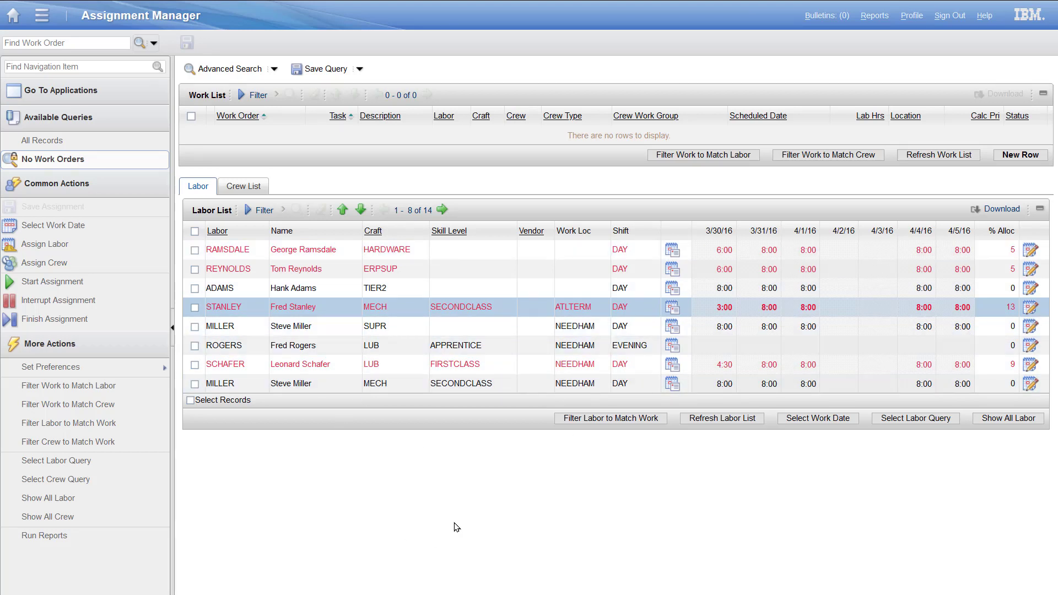
pyautogui.moveTo(530, 489)
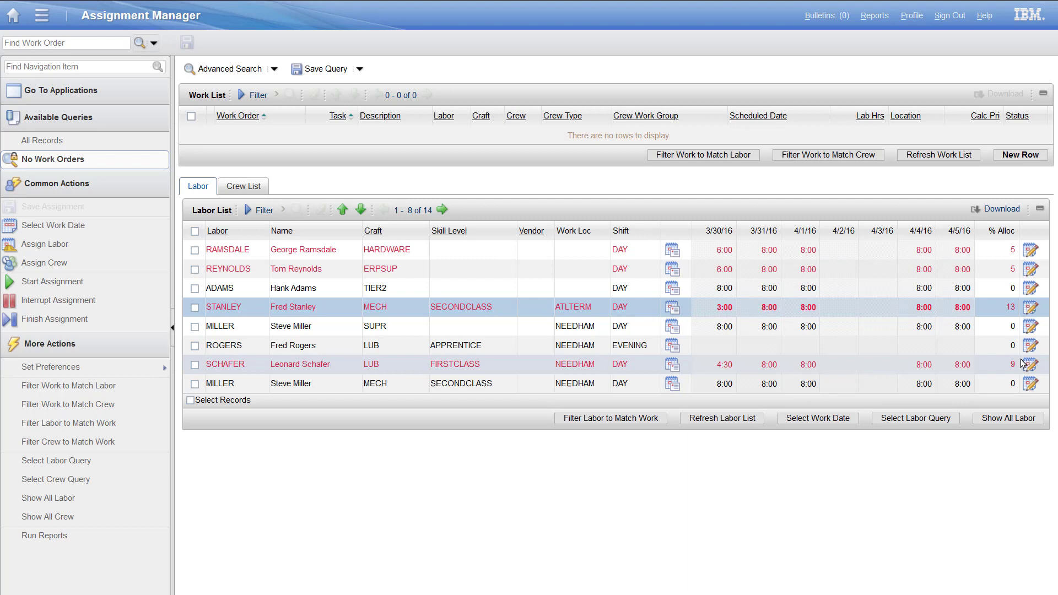
pyautogui.moveTo(1030, 370)
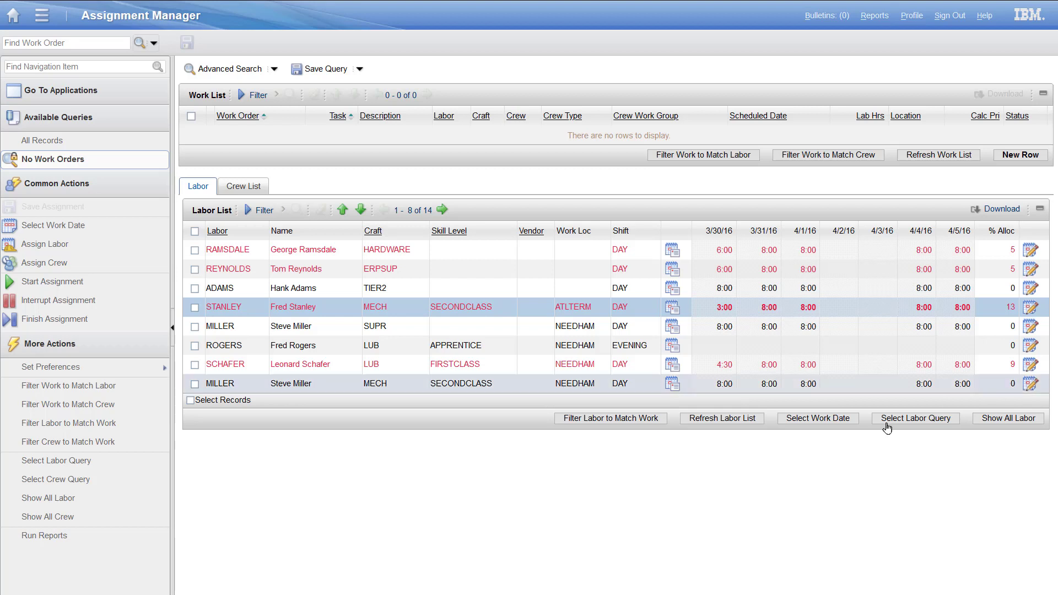
pyautogui.moveTo(841, 478)
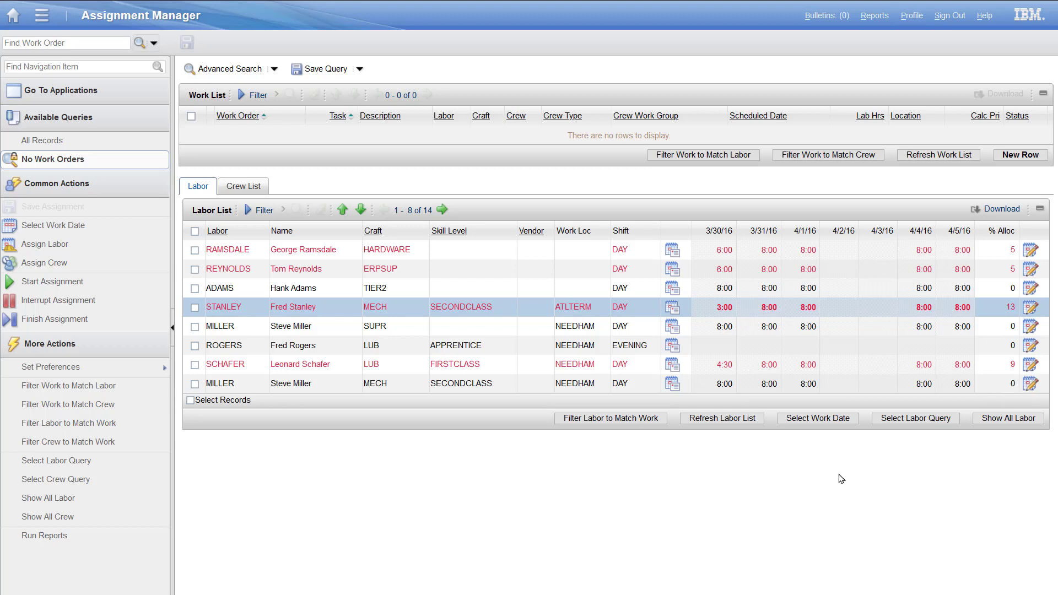